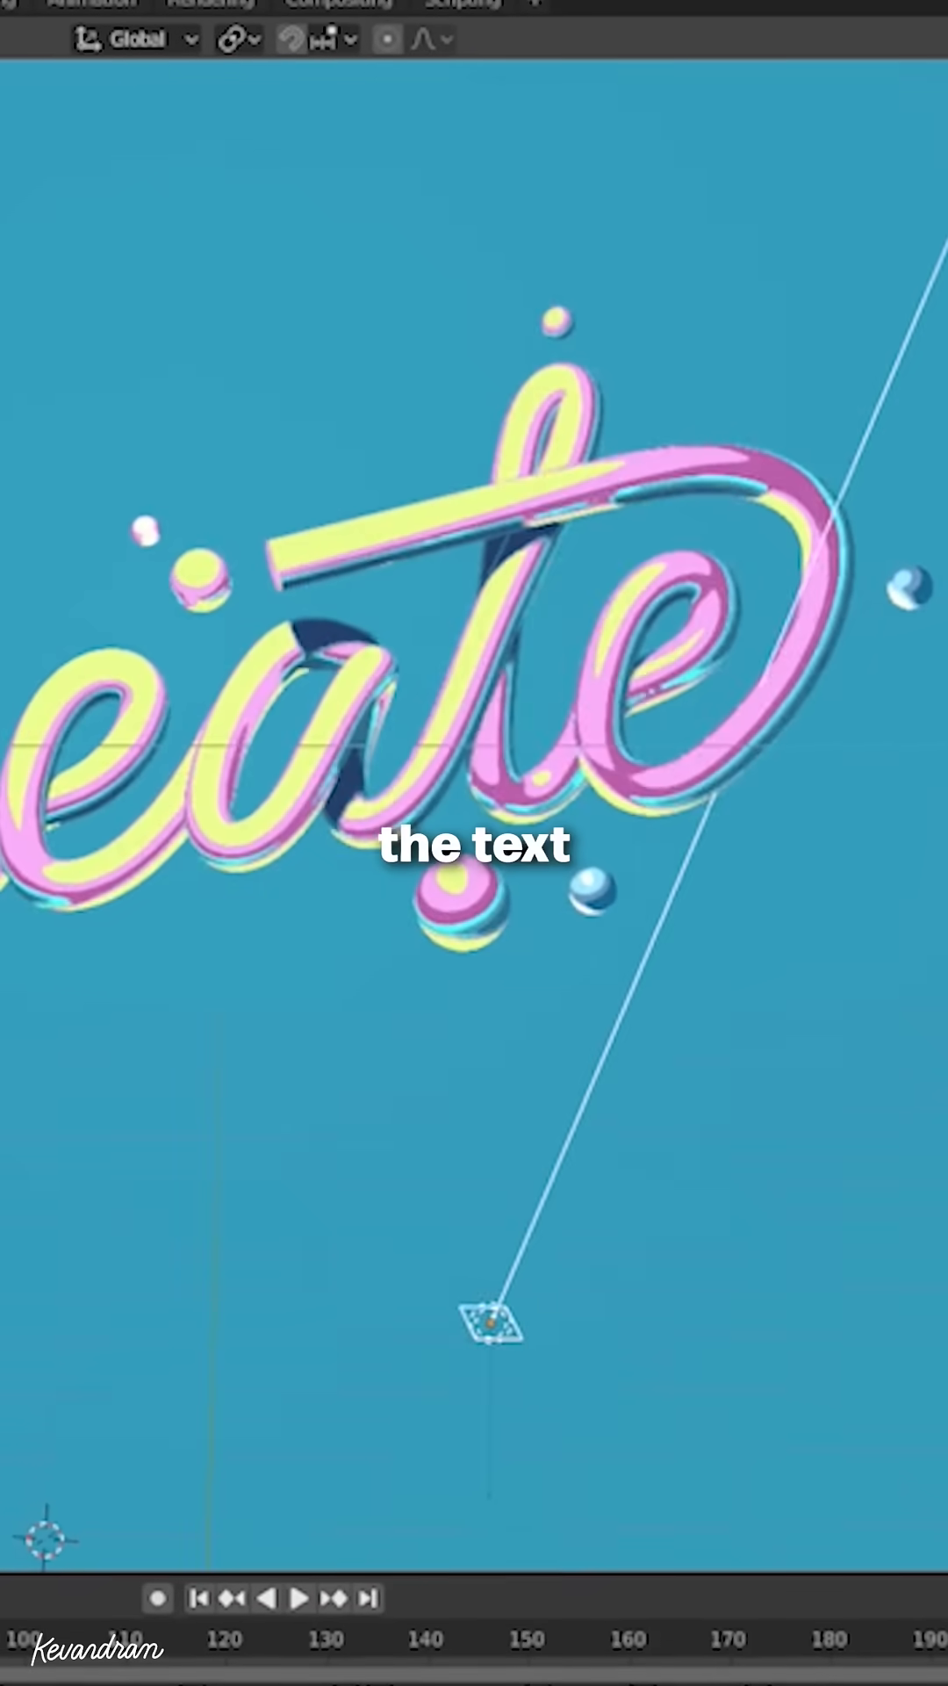
# Sketch loose black grease pencil squiggles around the 'create' lettering in the 2D Animation workspace.
pyautogui.click(685, 6)
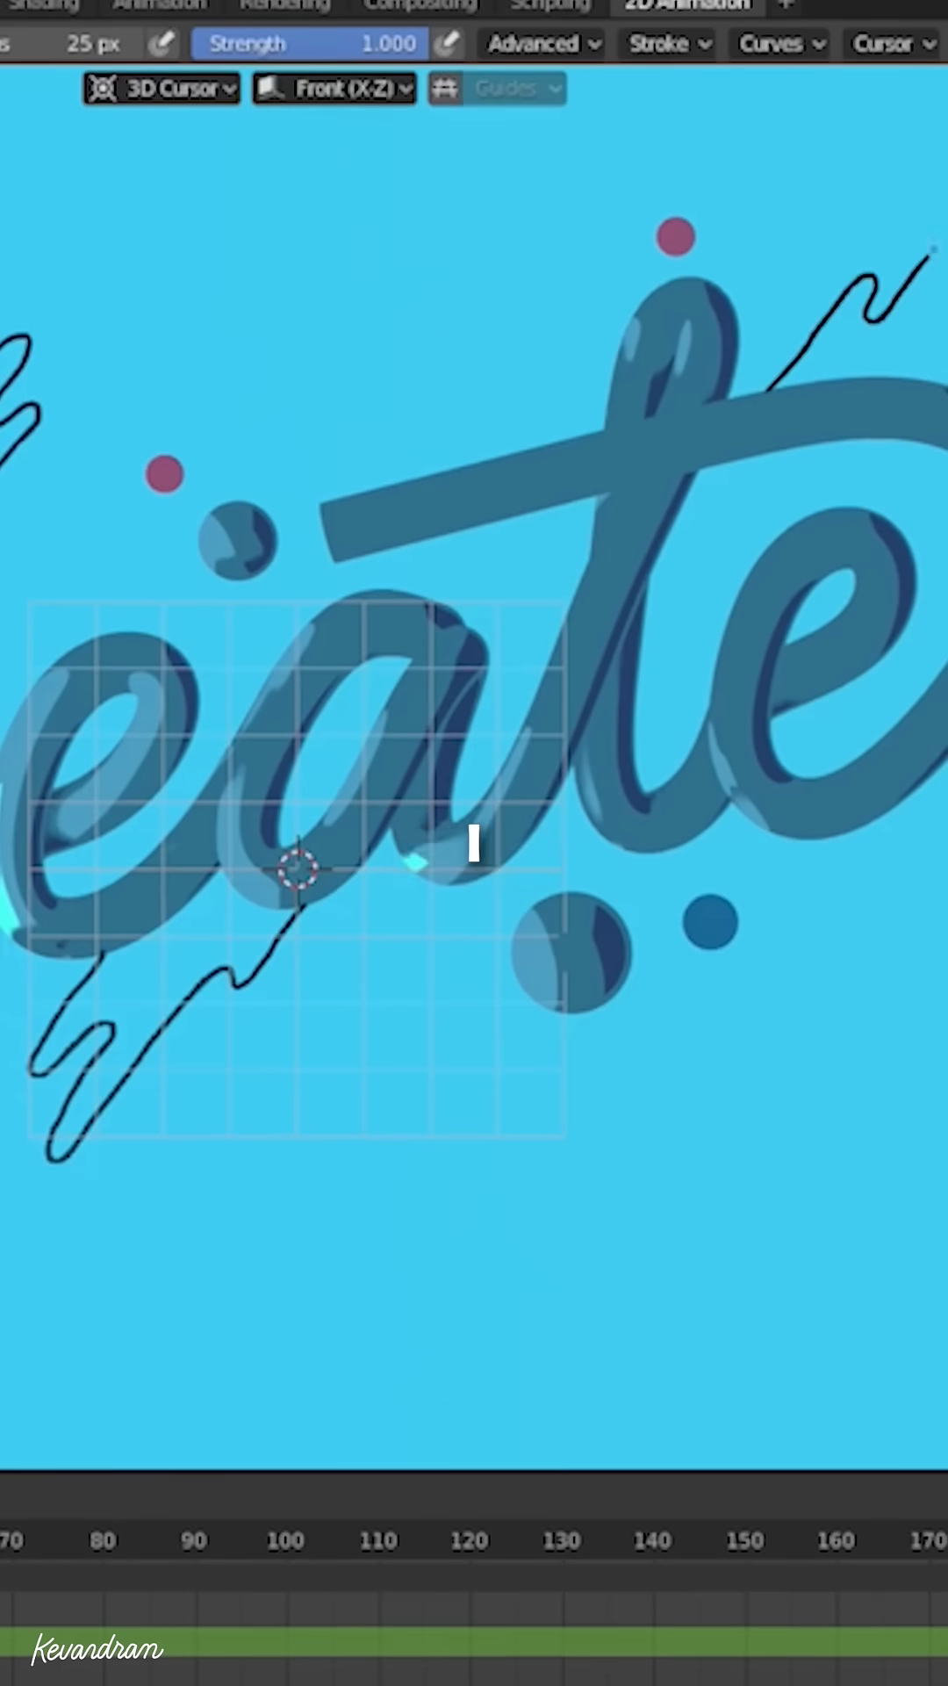